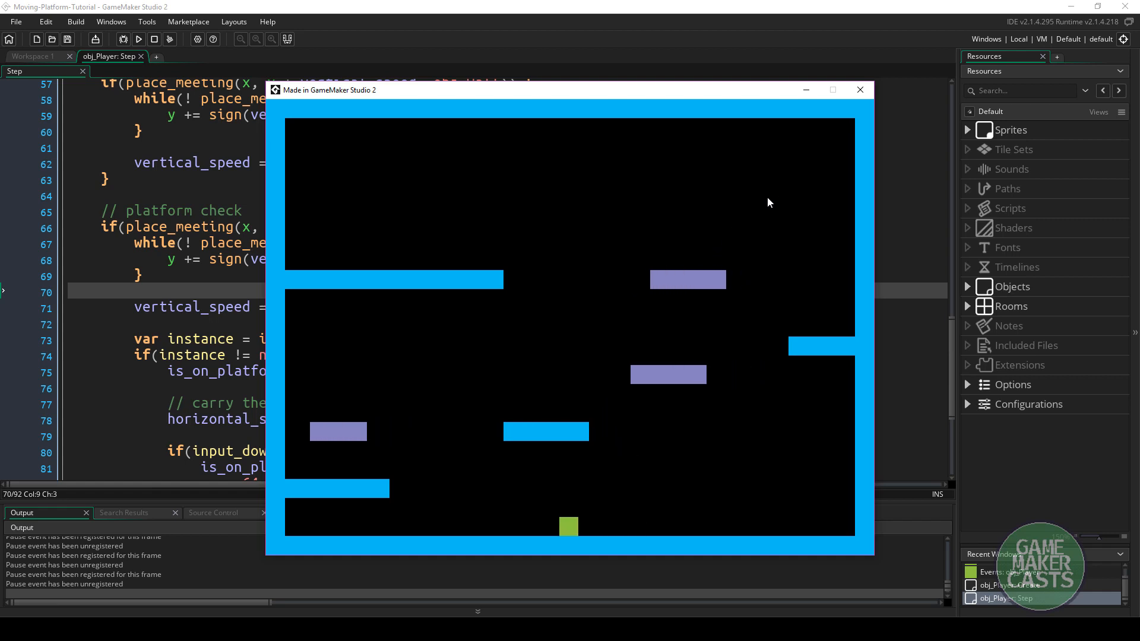
{"action": "mouse_move", "coordinate": [860, 89]}
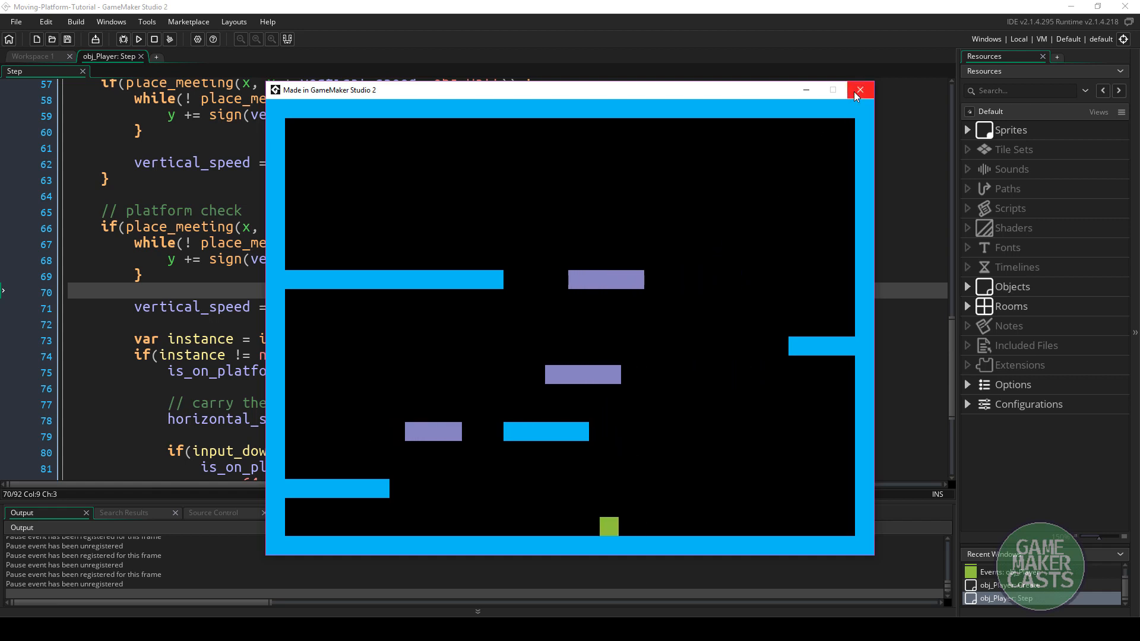
- Stop the running test game by closing its window
{"action": "left_click", "coordinate": [860, 90]}
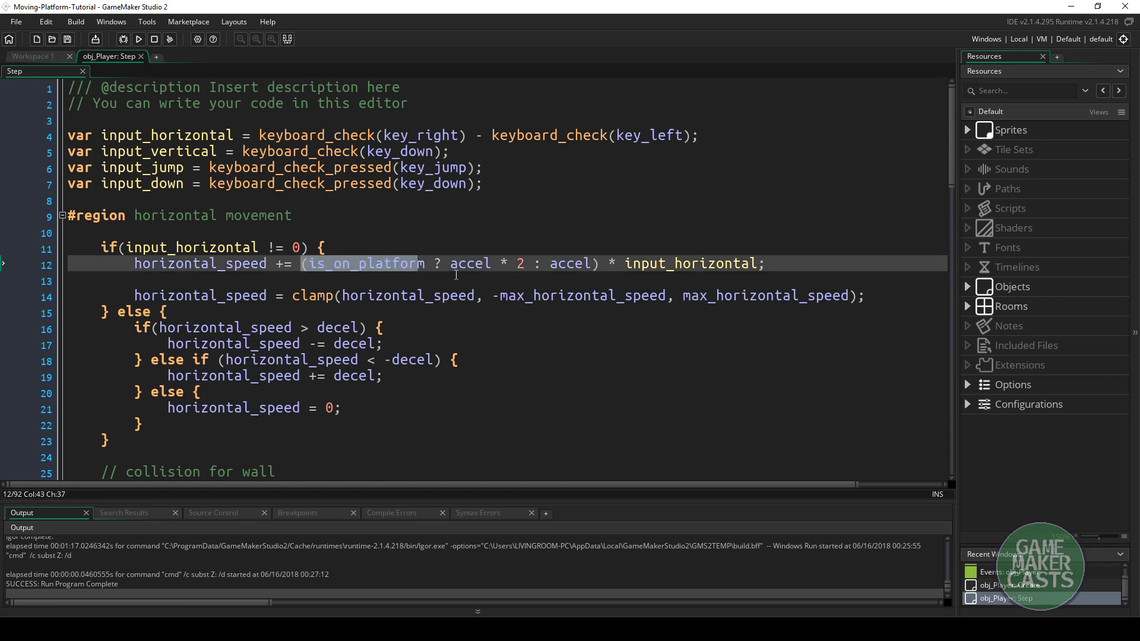
- Replace (is_on_platform ? accel * 2 : accel) on line 12 with plain accel
{"action": "left_click", "coordinate": [469, 263]}
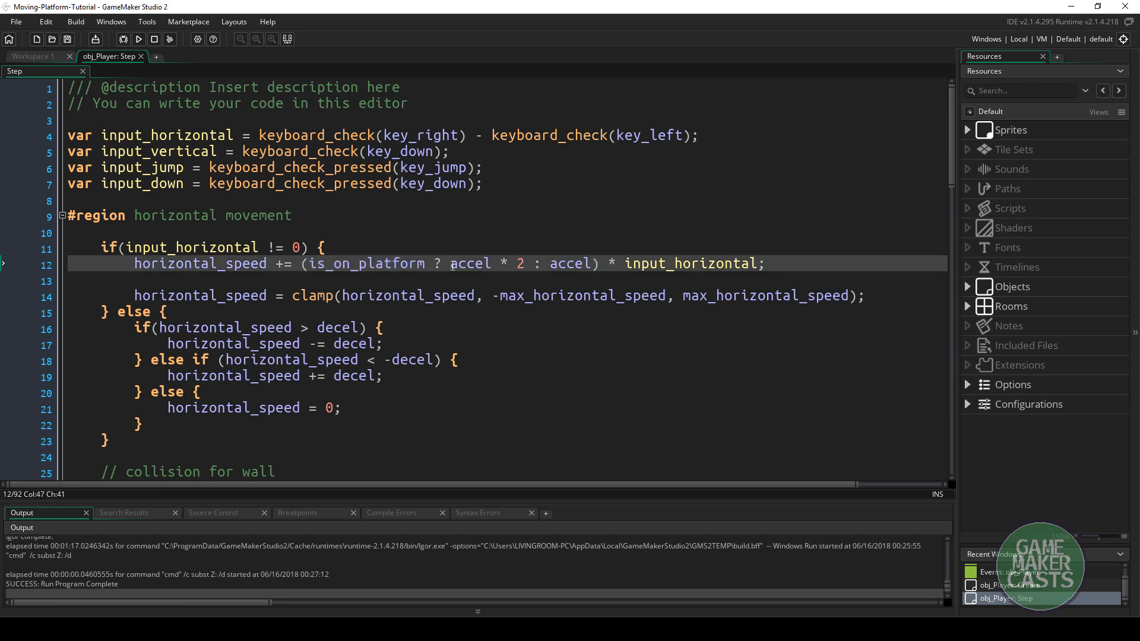
{"action": "left_click_drag", "start_coordinate": [449, 264], "coordinate": [524, 263]}
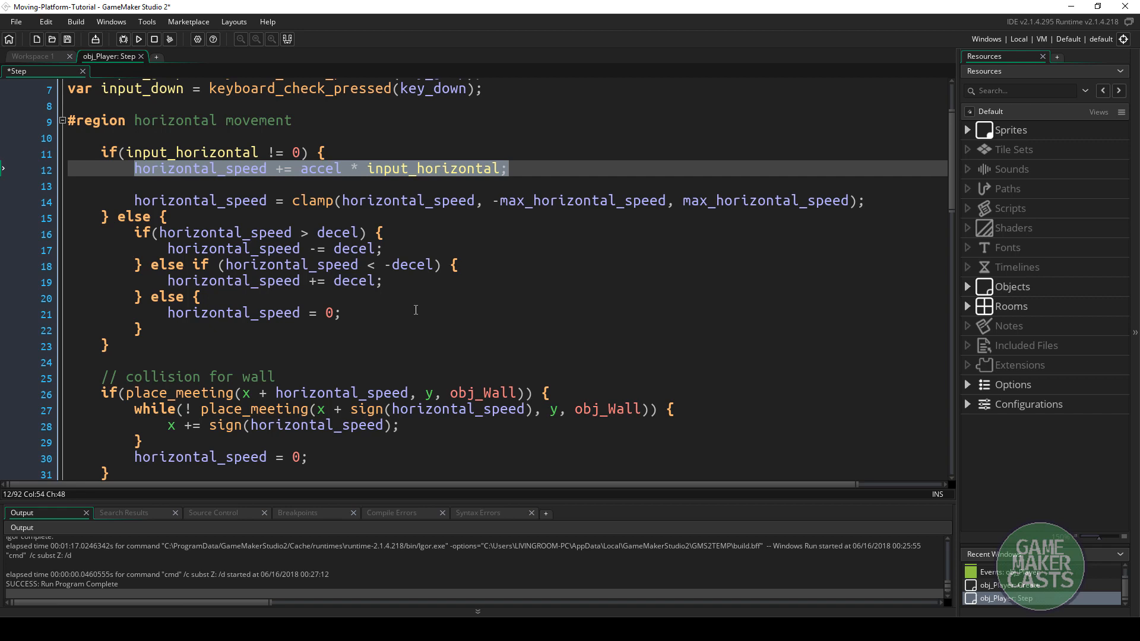
{"action": "scroll", "scroll_direction": "down", "scroll_amount": 3}
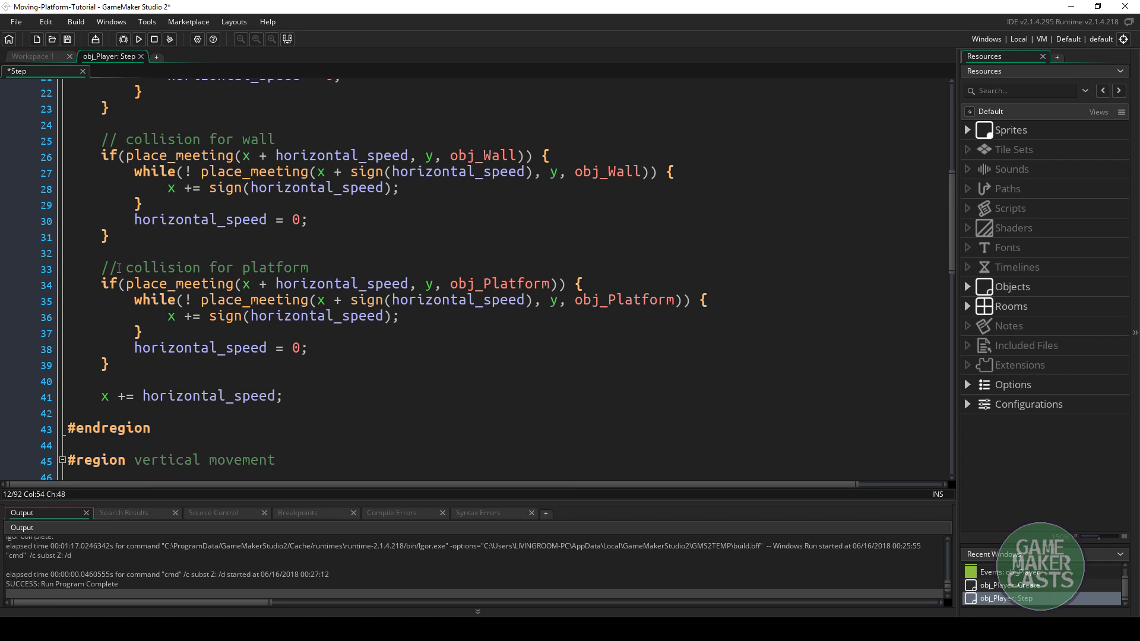
{"action": "left_click_drag", "start_coordinate": [102, 267], "coordinate": [108, 364]}
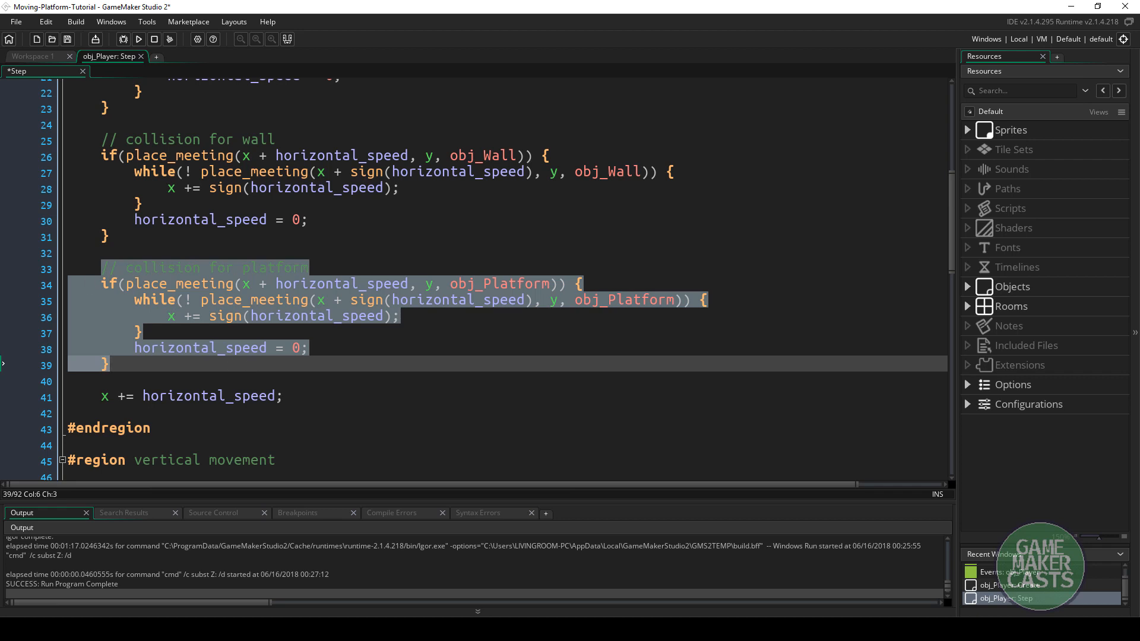
{"action": "mouse_move", "coordinate": [143, 260]}
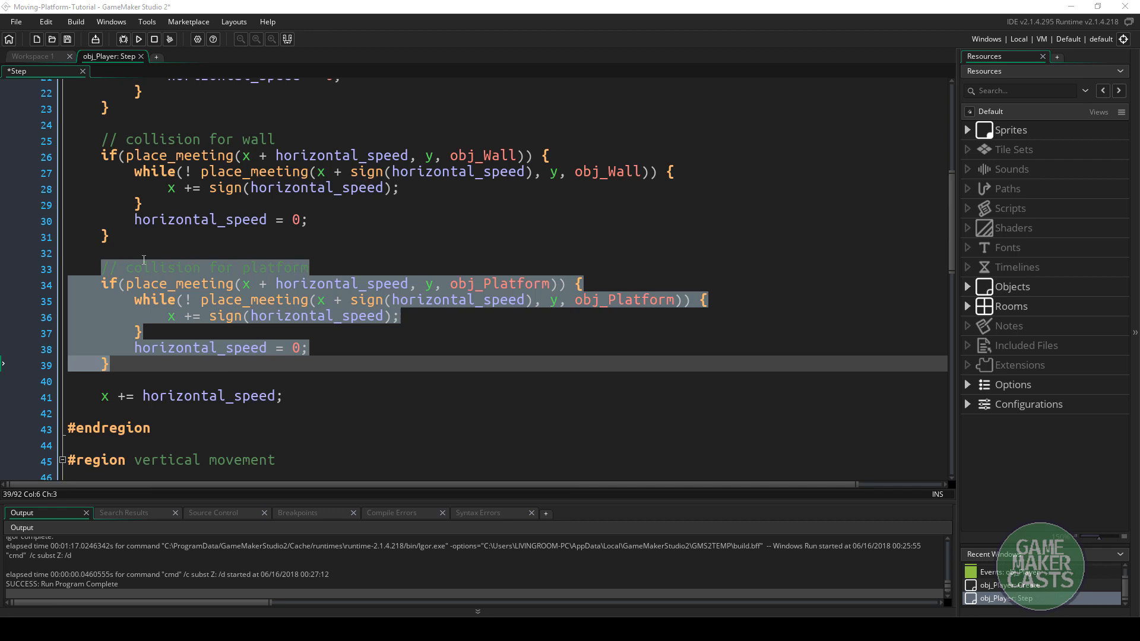
{"action": "left_click", "coordinate": [443, 283]}
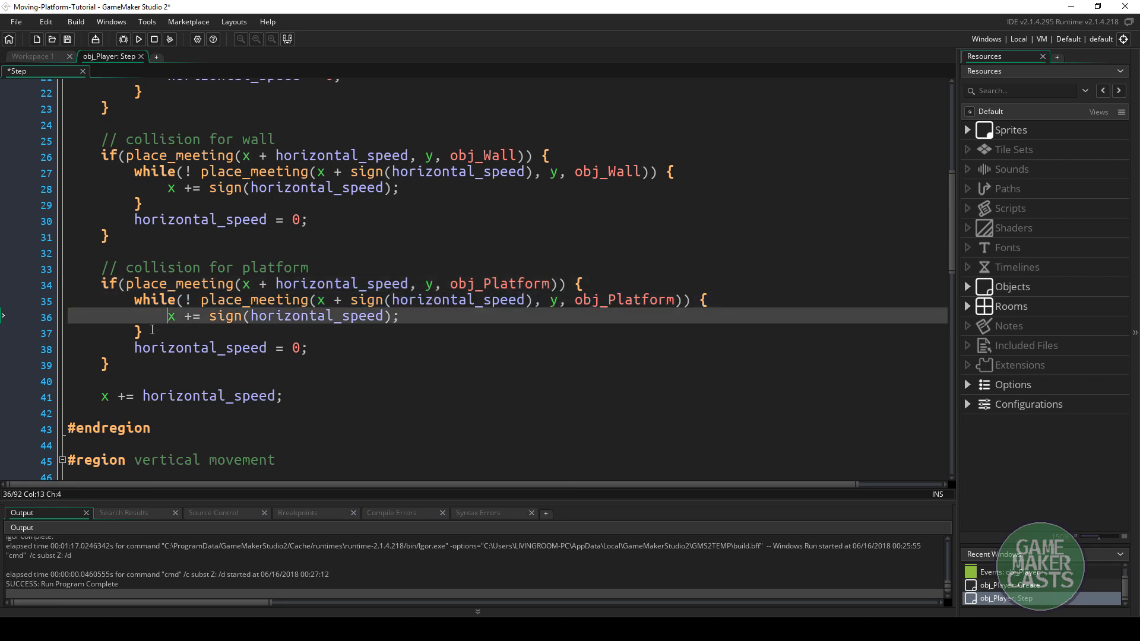
{"action": "left_click_drag", "start_coordinate": [151, 329], "coordinate": [131, 300]}
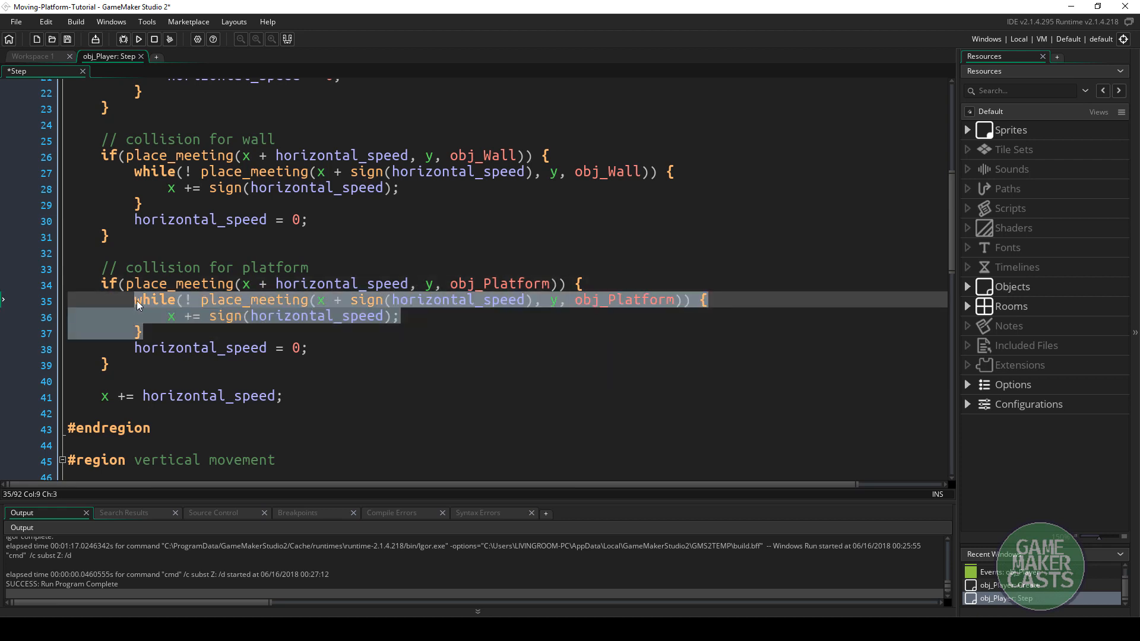
- Write var instance = instance_place(x + horizontal_speed, y, obj_Platform) in place of the while loop
{"action": "type", "text": "var ins"}
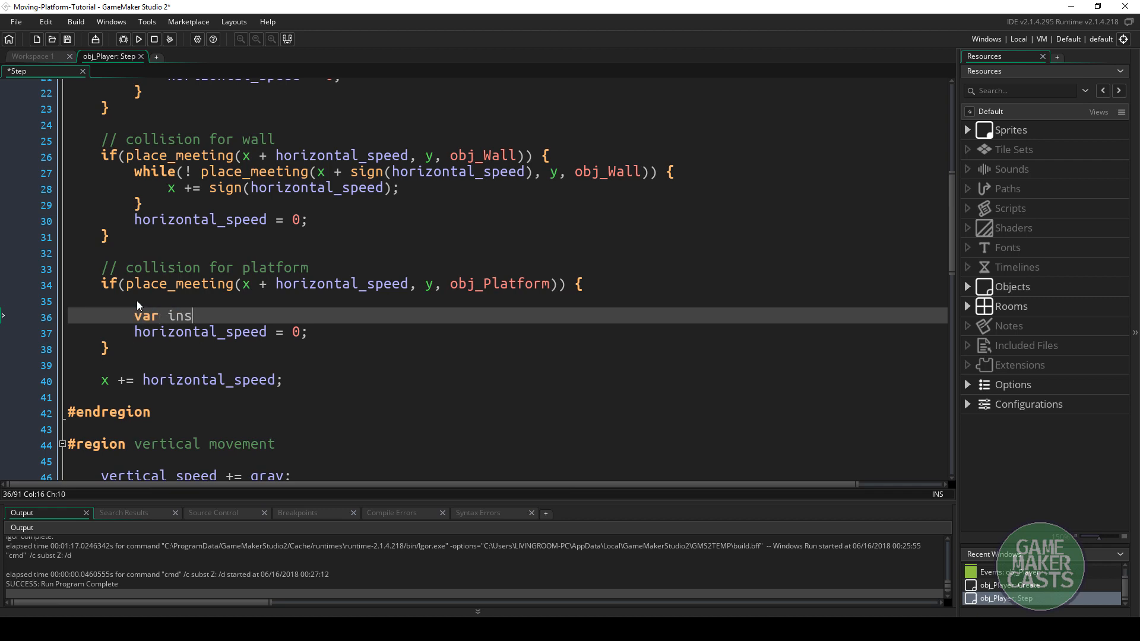
{"action": "type", "text": "tance"}
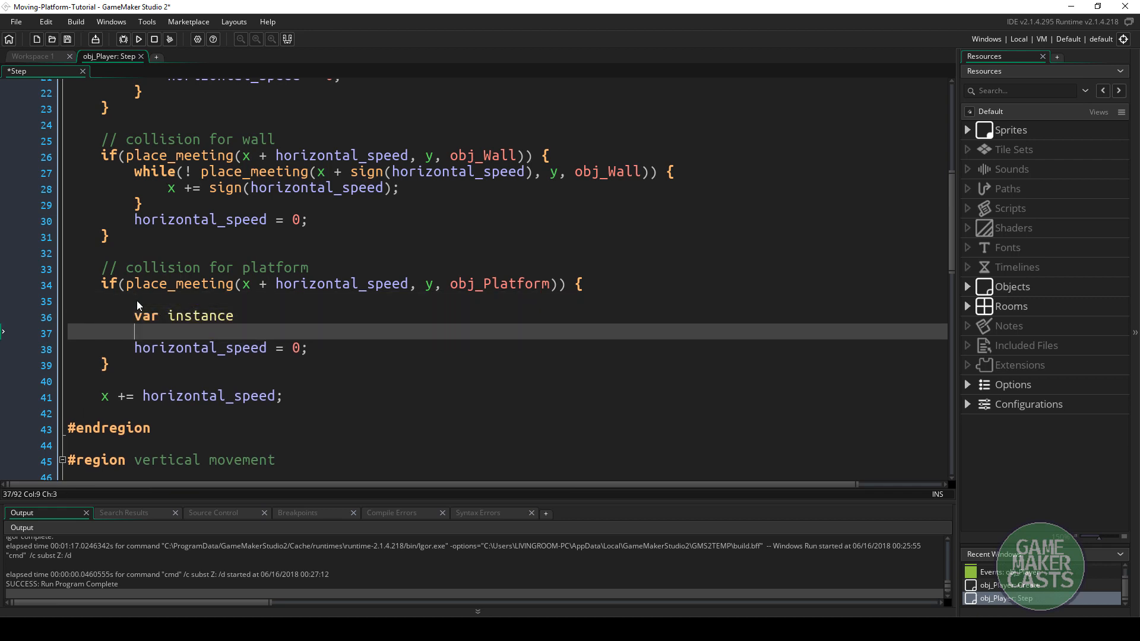
{"action": "key", "text": "Backspace"}
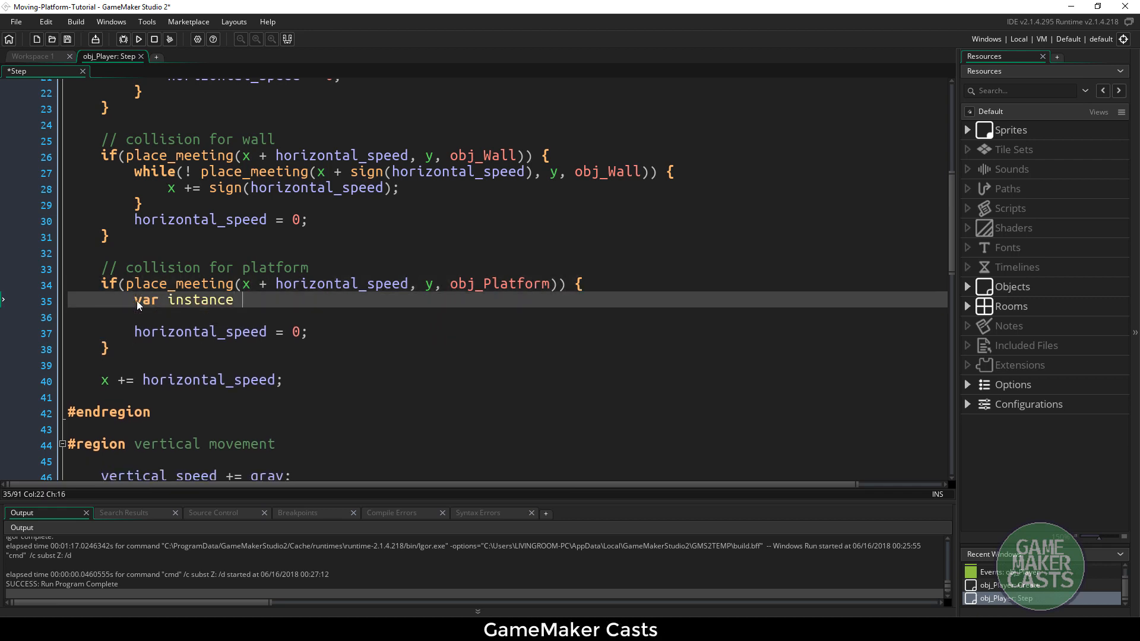
{"action": "type", "text": "= ins"}
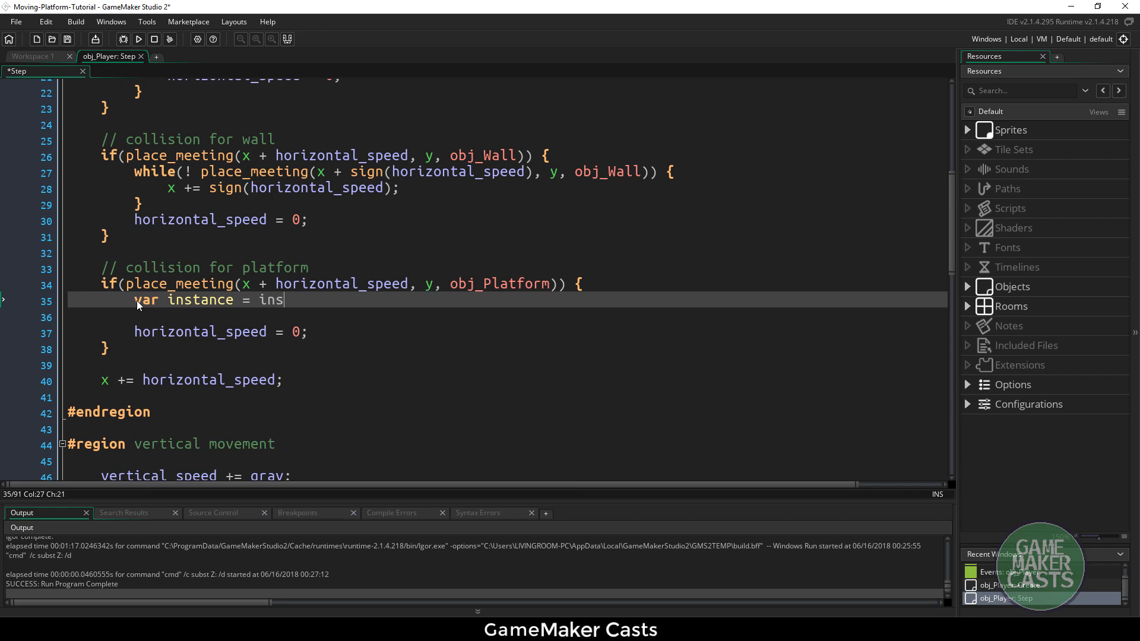
{"action": "type", "text": "tance_place(x"}
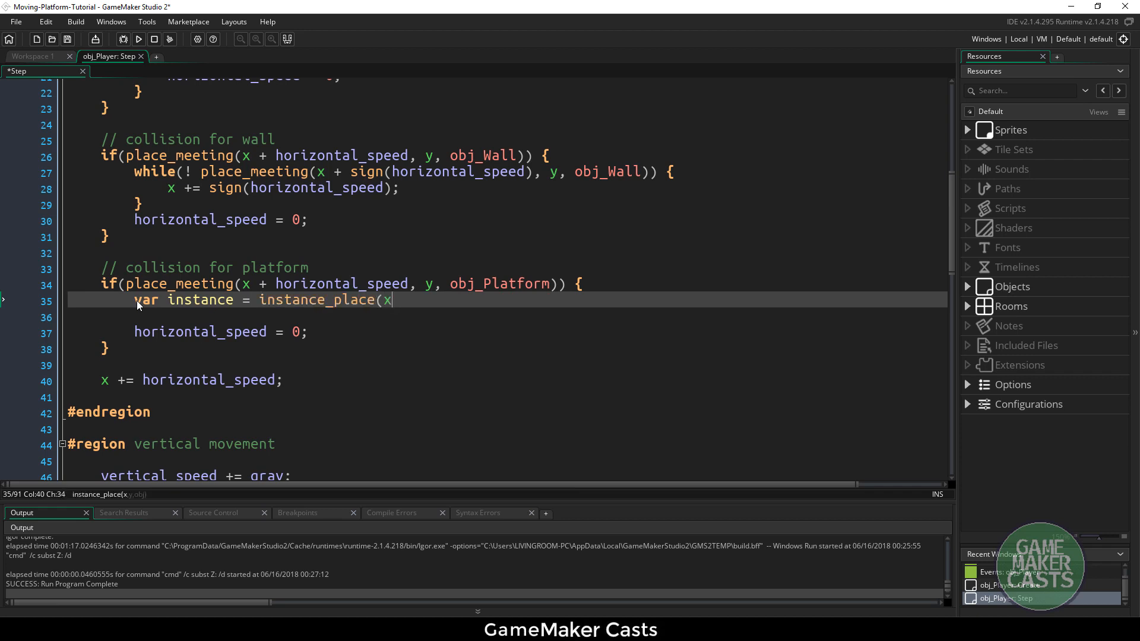
{"action": "type", "text": "+ hro"}
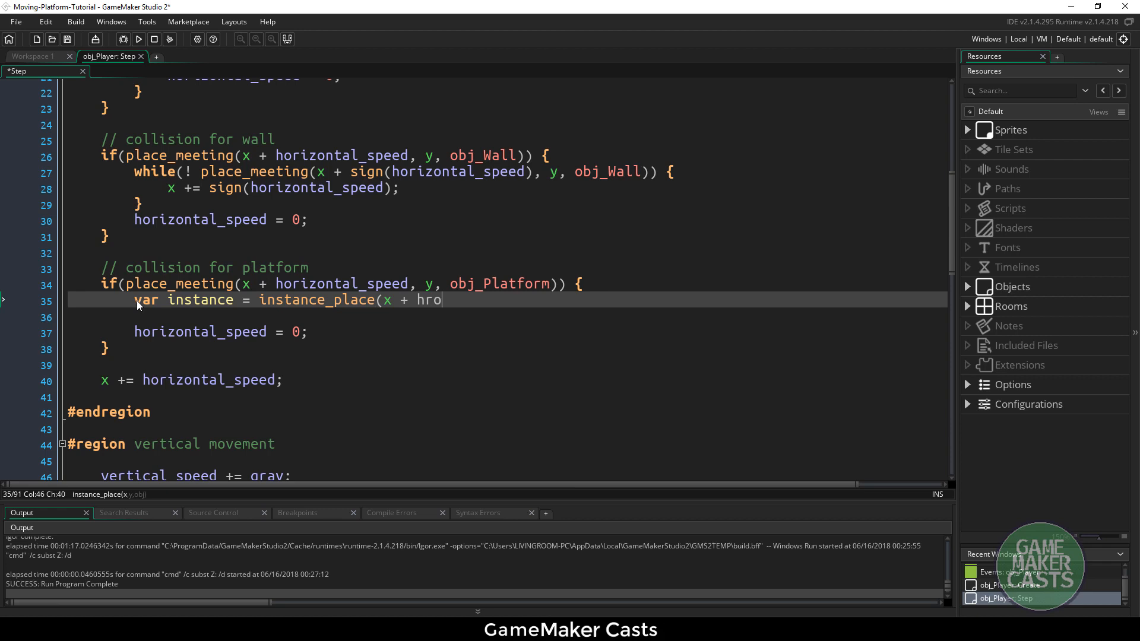
{"action": "type", "text": "izo"}
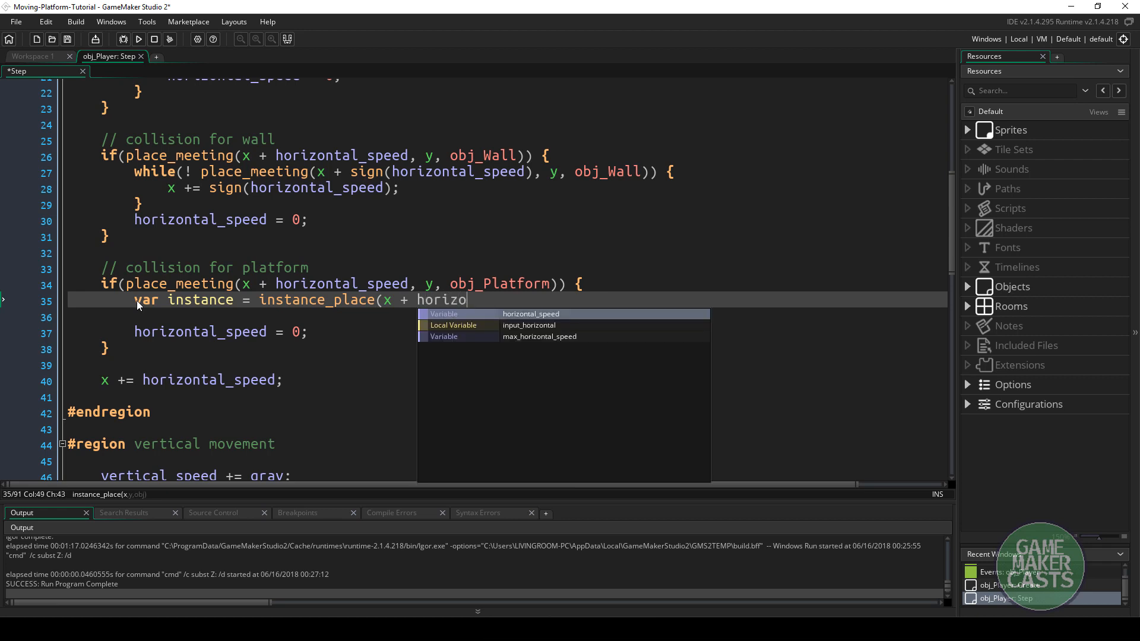
{"action": "type", "text": "ntal_speed, y"}
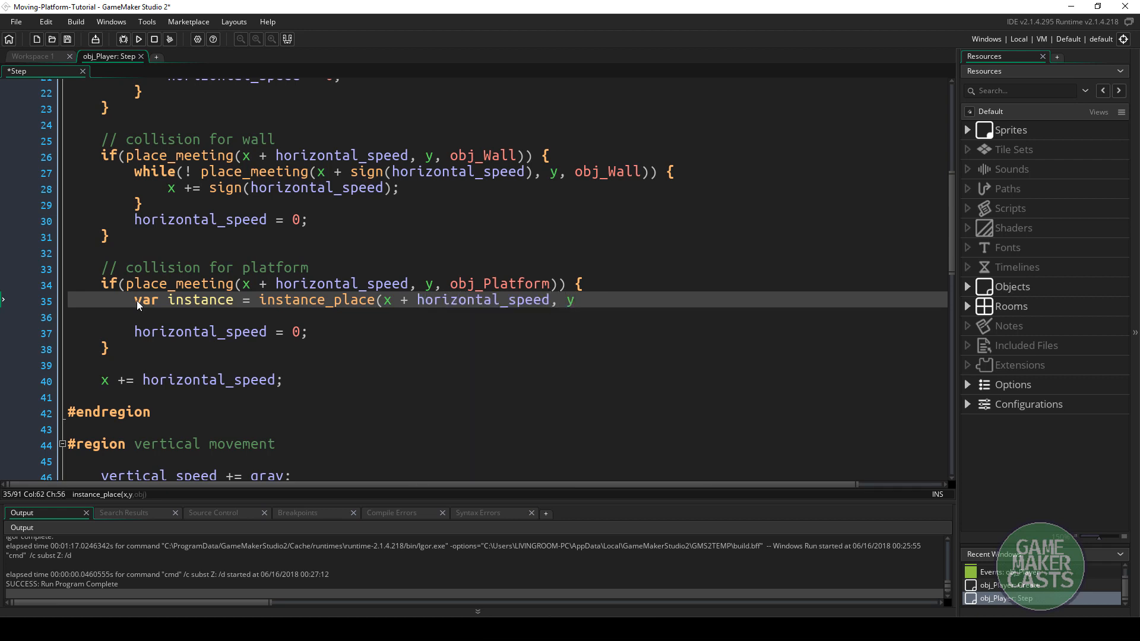
{"action": "type", "text": ", o"}
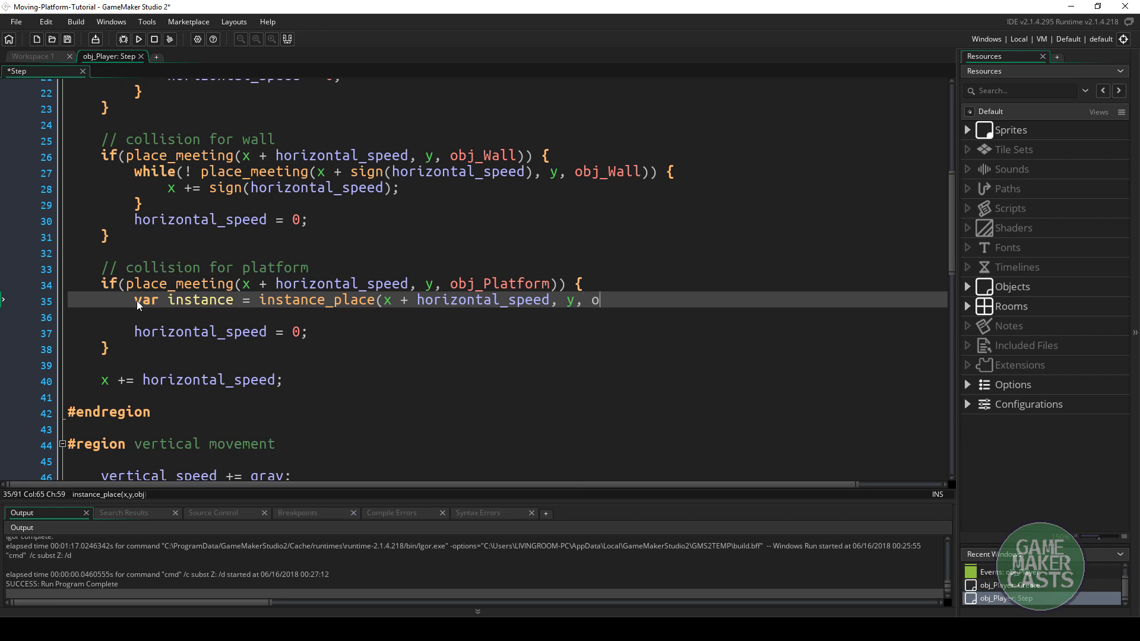
{"action": "type", "text": "bj_Platform"}
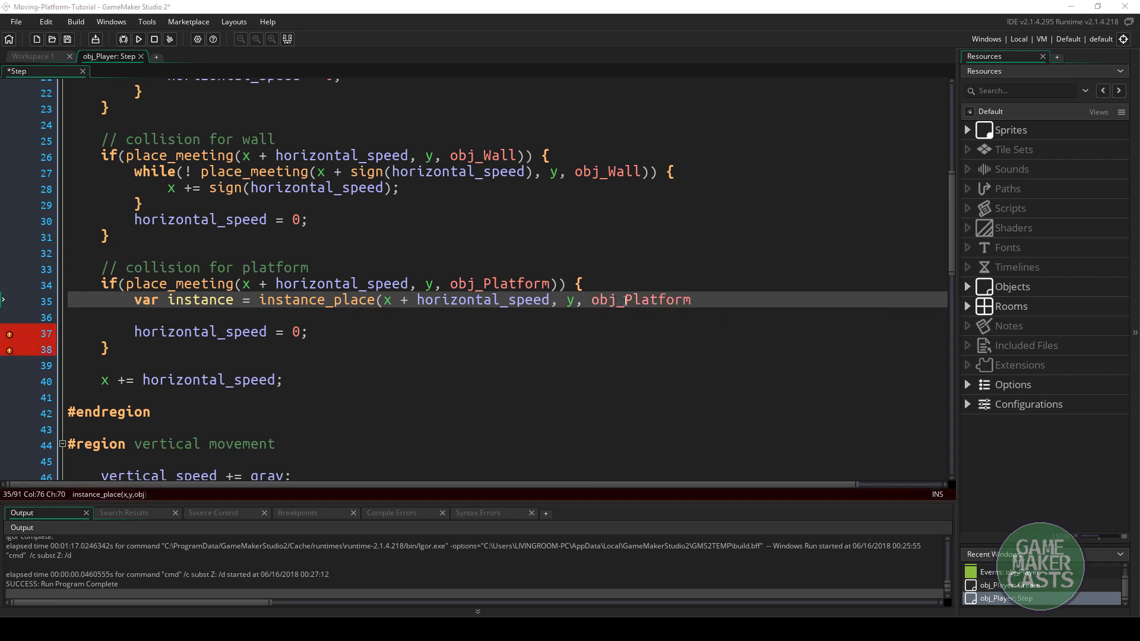
{"action": "type", "text": "))"}
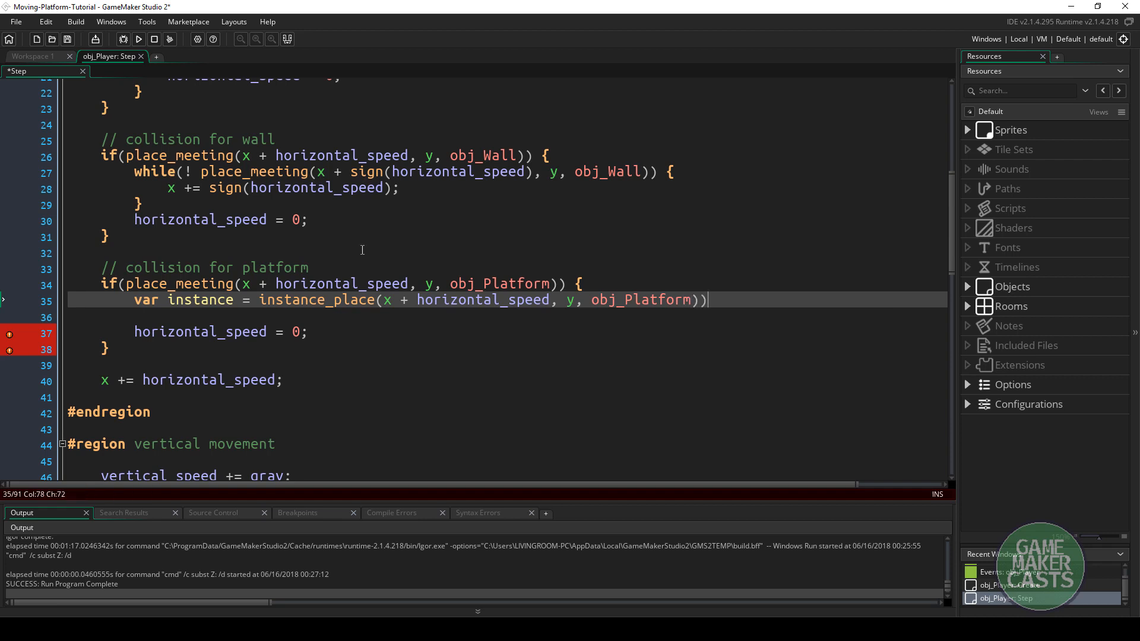
{"action": "double_click", "coordinate": [640, 299]}
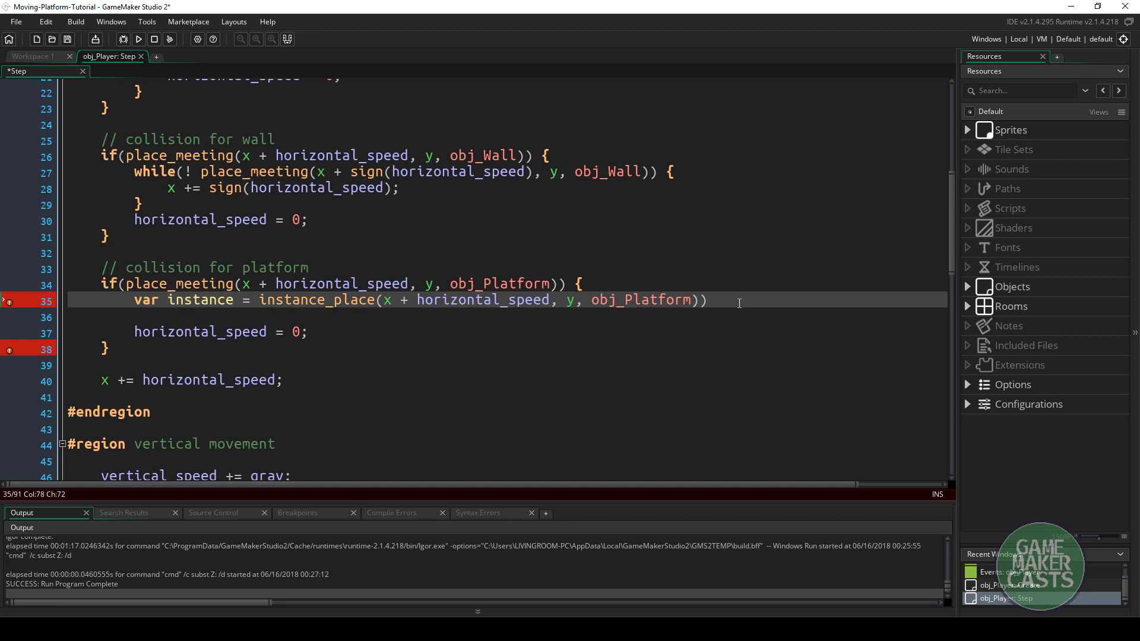
- Add if(instance != noone) { x += instance.horizontal_speed * instance.dir; } to the collision block
{"action": "type", "text": "if(instance"}
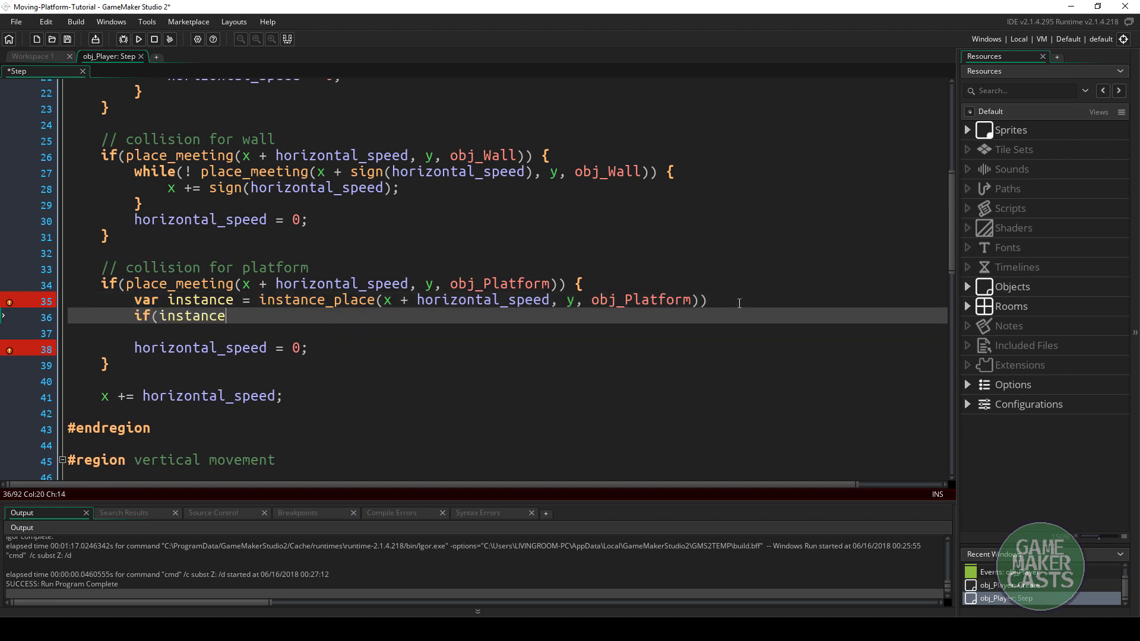
{"action": "type", "text": "!="}
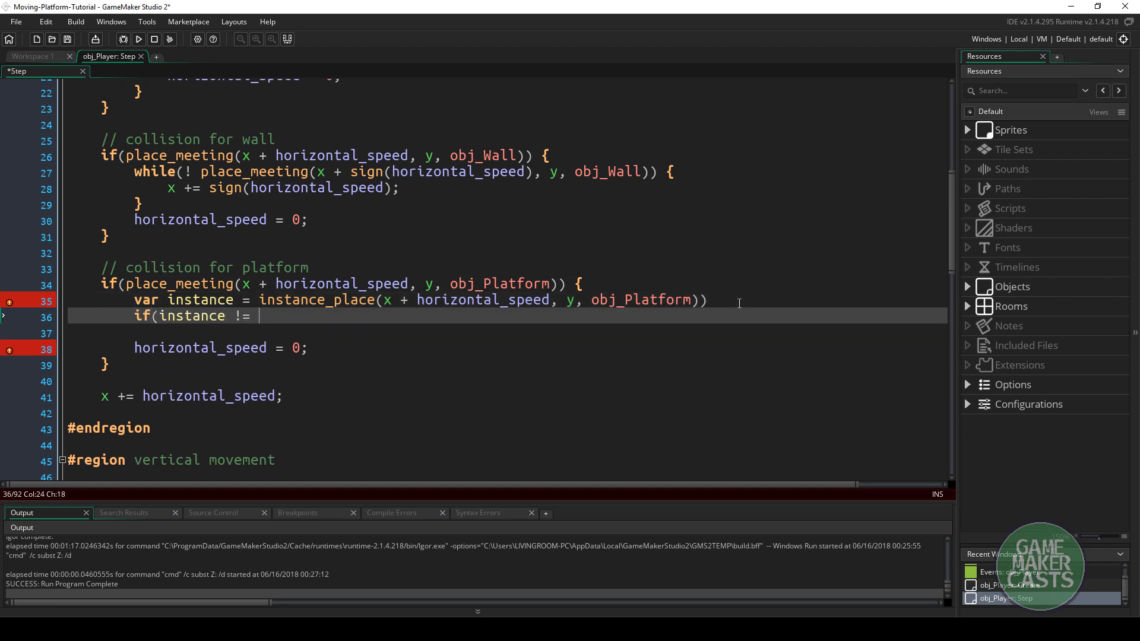
{"action": "type", "text": "noone)"}
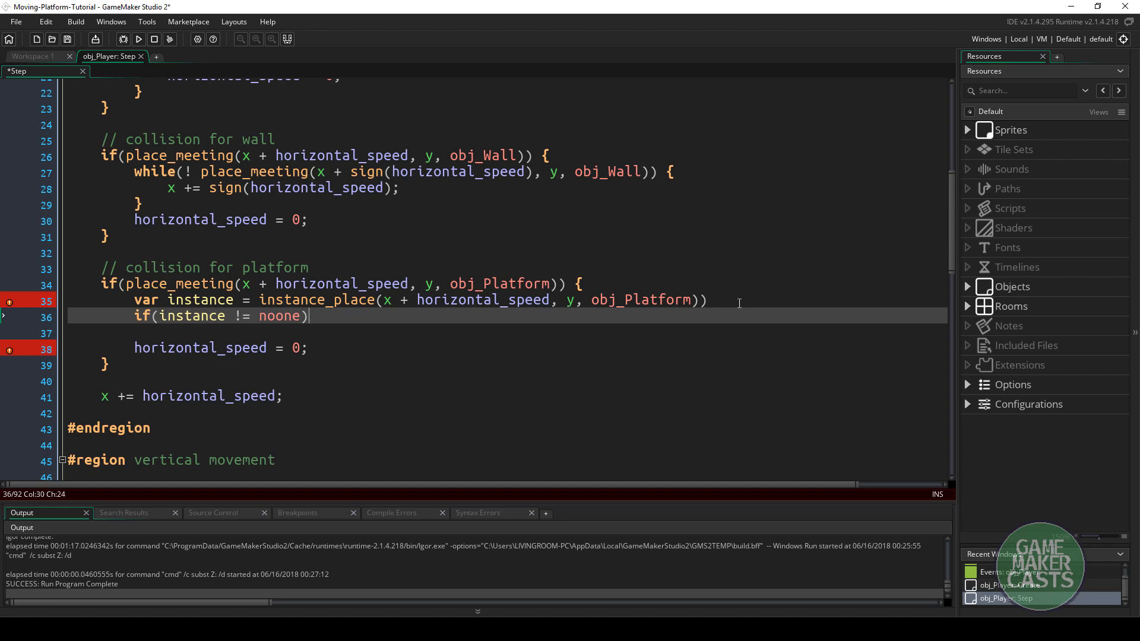
{"action": "type", "text": "{"}
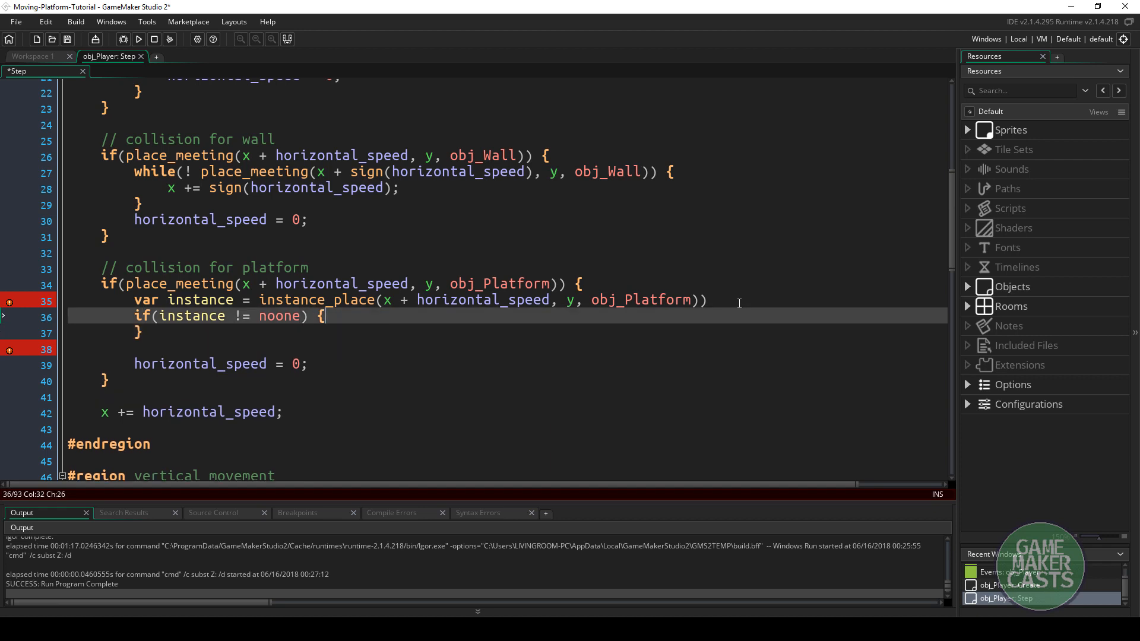
{"action": "type", "text": "x +="}
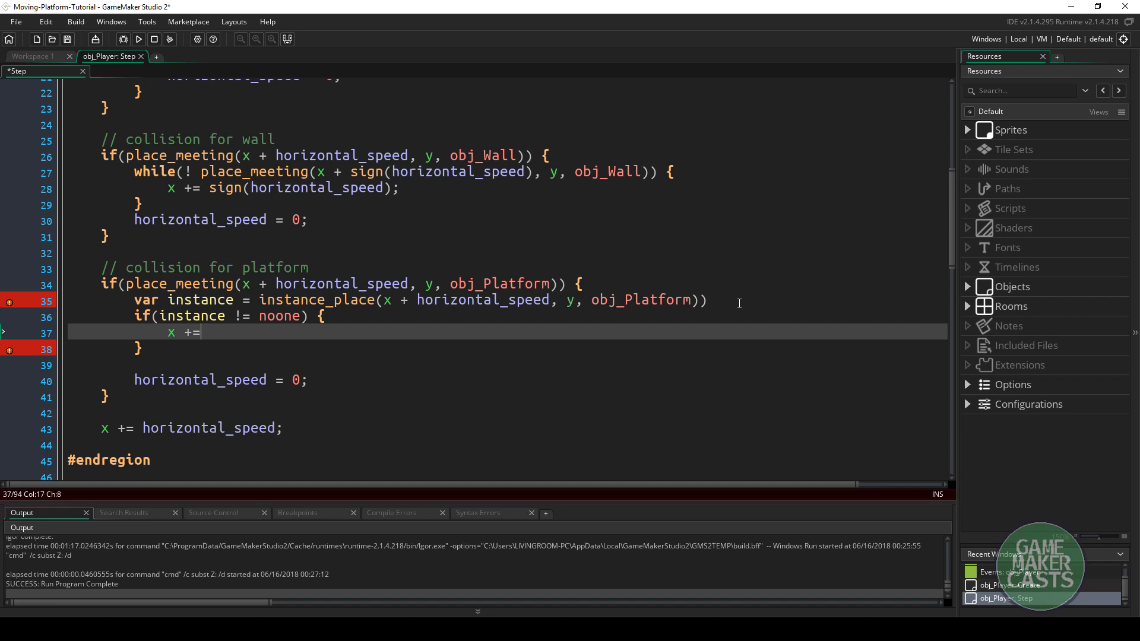
{"action": "type", "text": "instance"}
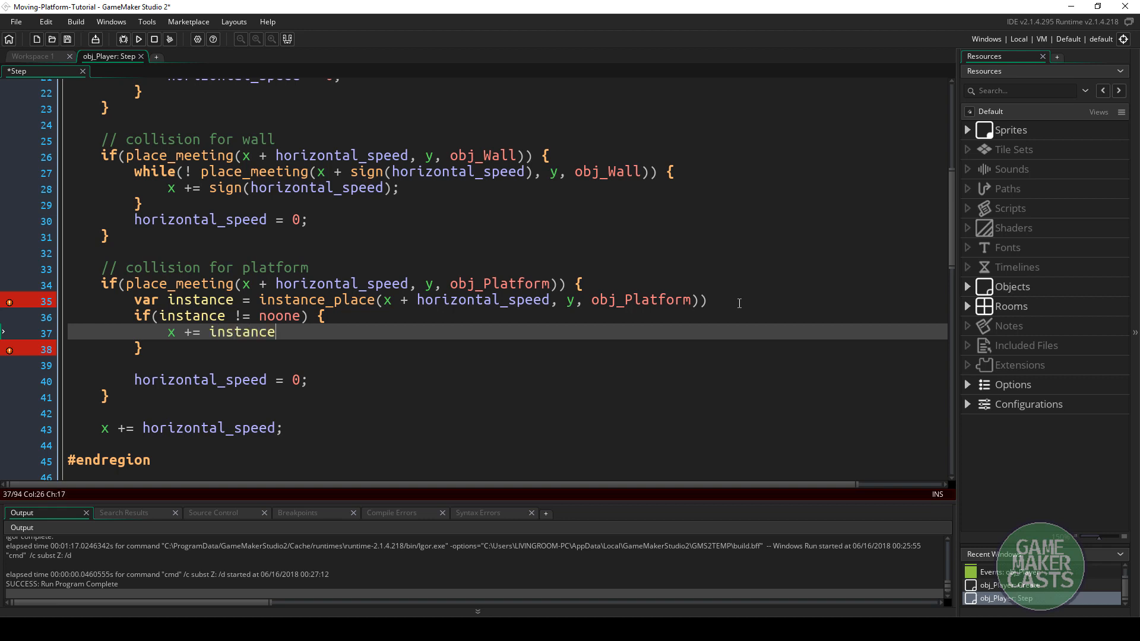
{"action": "type", "text": "."}
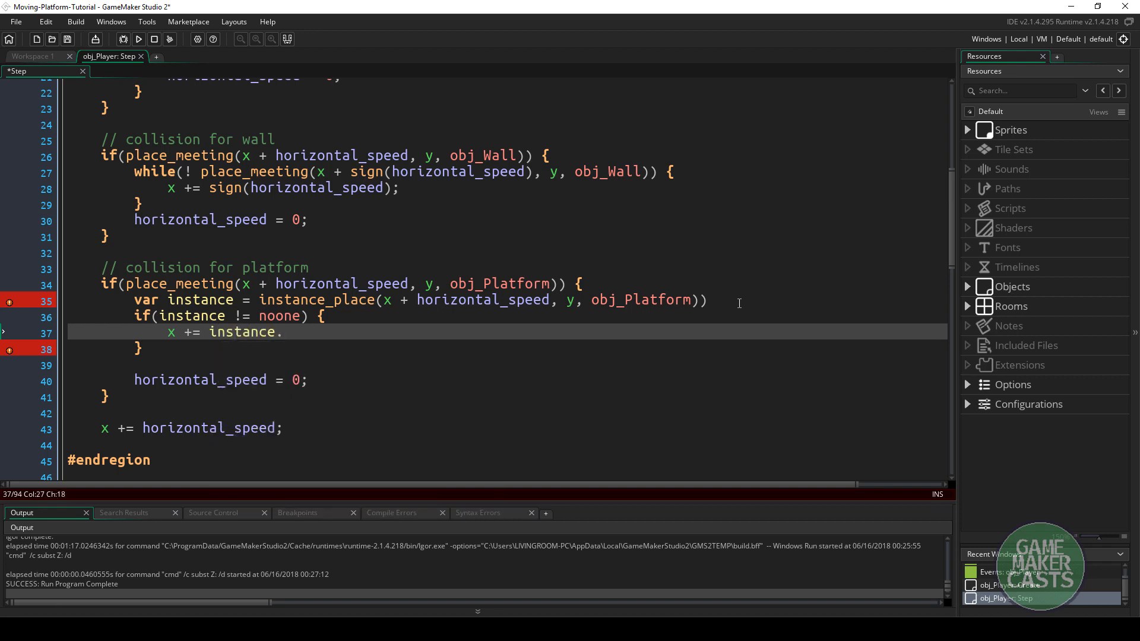
{"action": "type", "text": "hor"}
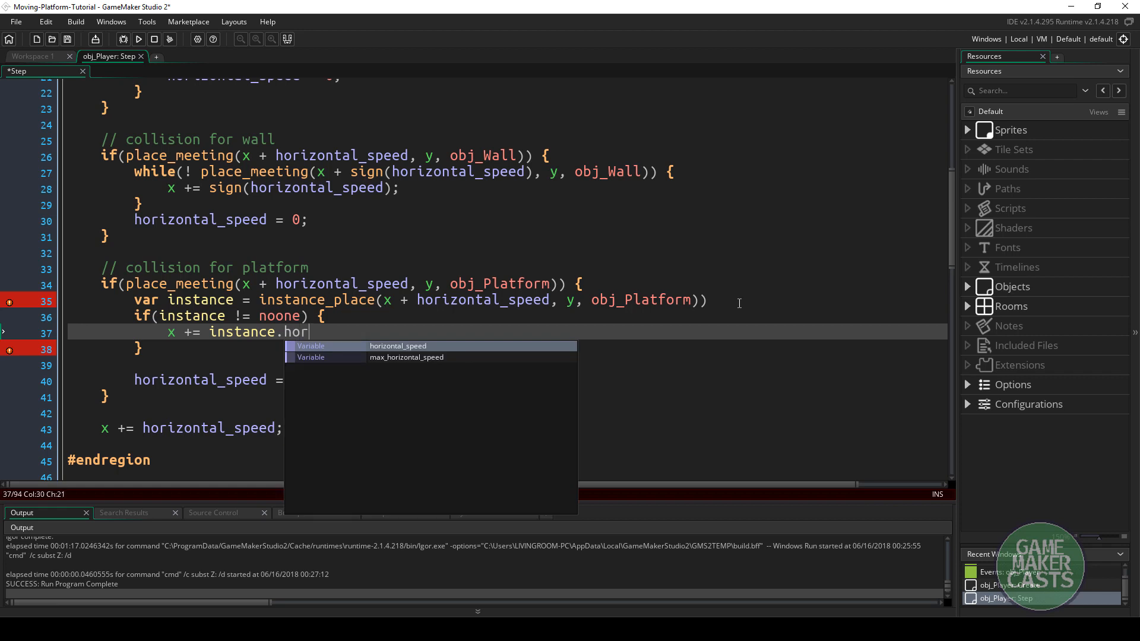
{"action": "type", "text": "izontal_speed * i"}
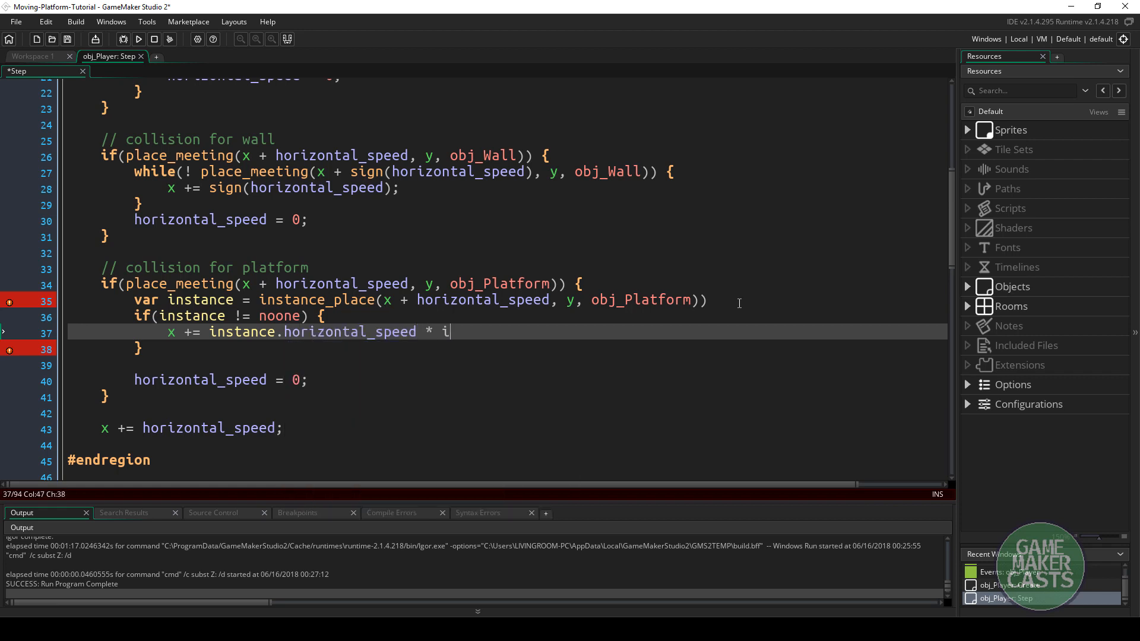
{"action": "type", "text": "nstance.dir;"}
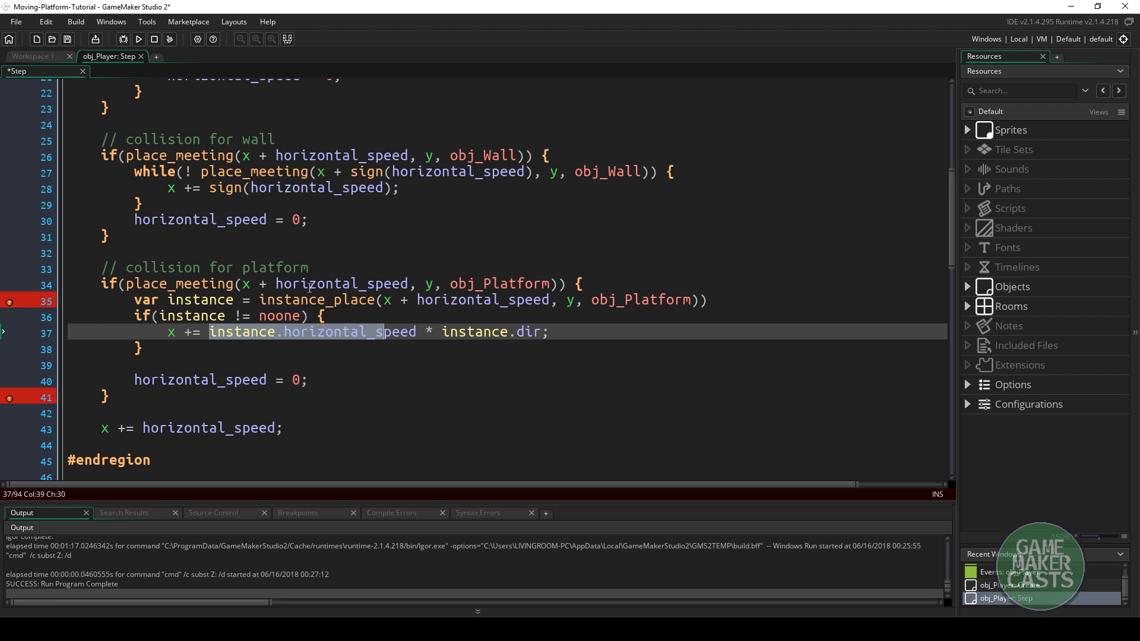
{"action": "mouse_move", "coordinate": [82, 303]}
{"action": "type", "text": ";"}
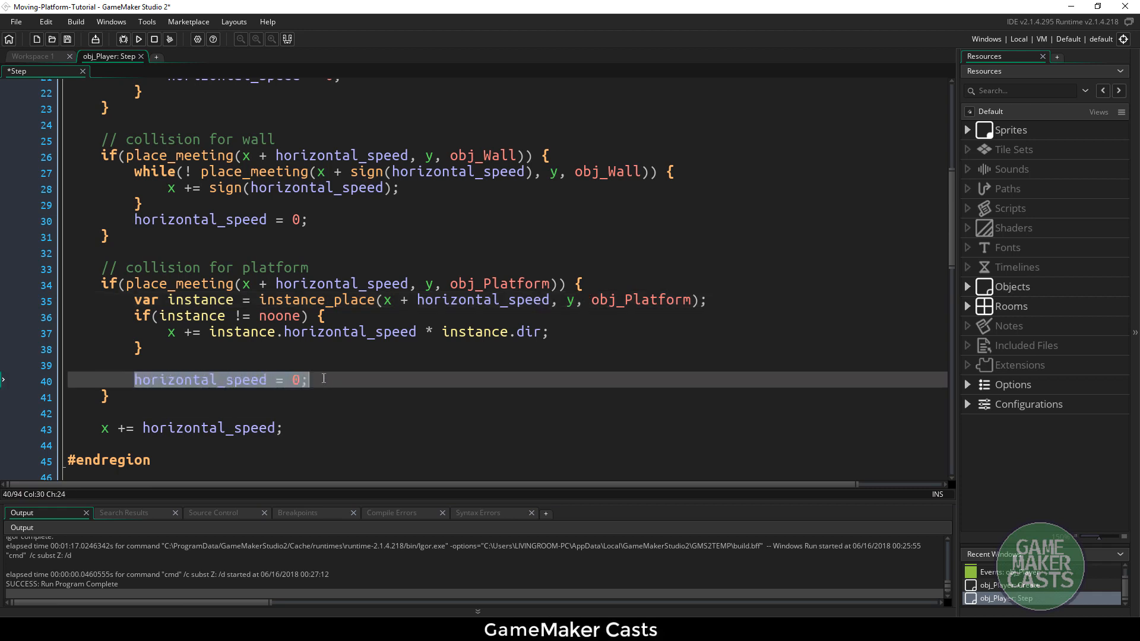
{"action": "left_click", "coordinate": [309, 379]}
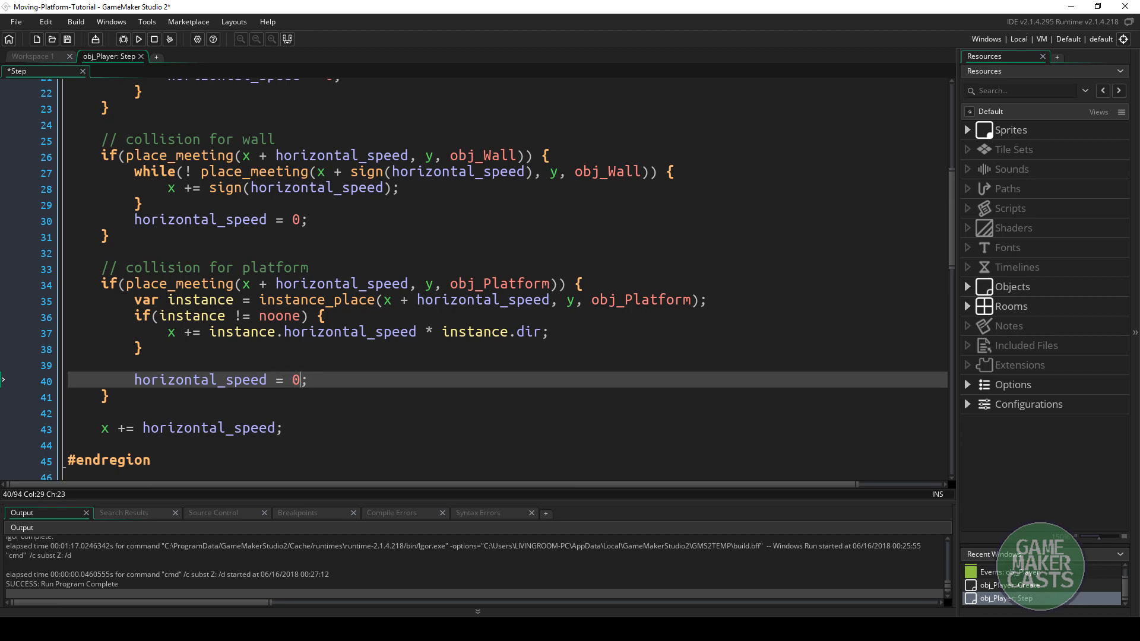
- Wrap the platform-carry line in if(input_horizontal == 0) so carrying needs no input
{"action": "scroll", "scroll_direction": "down", "scroll_amount": 3}
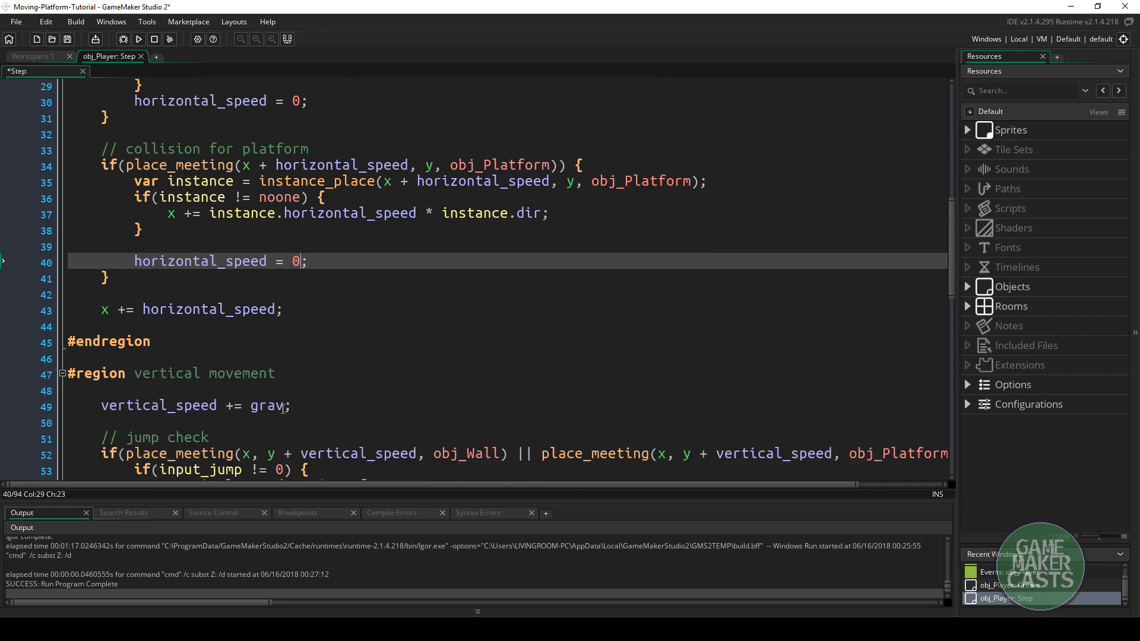
{"action": "scroll", "scroll_direction": "down", "scroll_amount": 3}
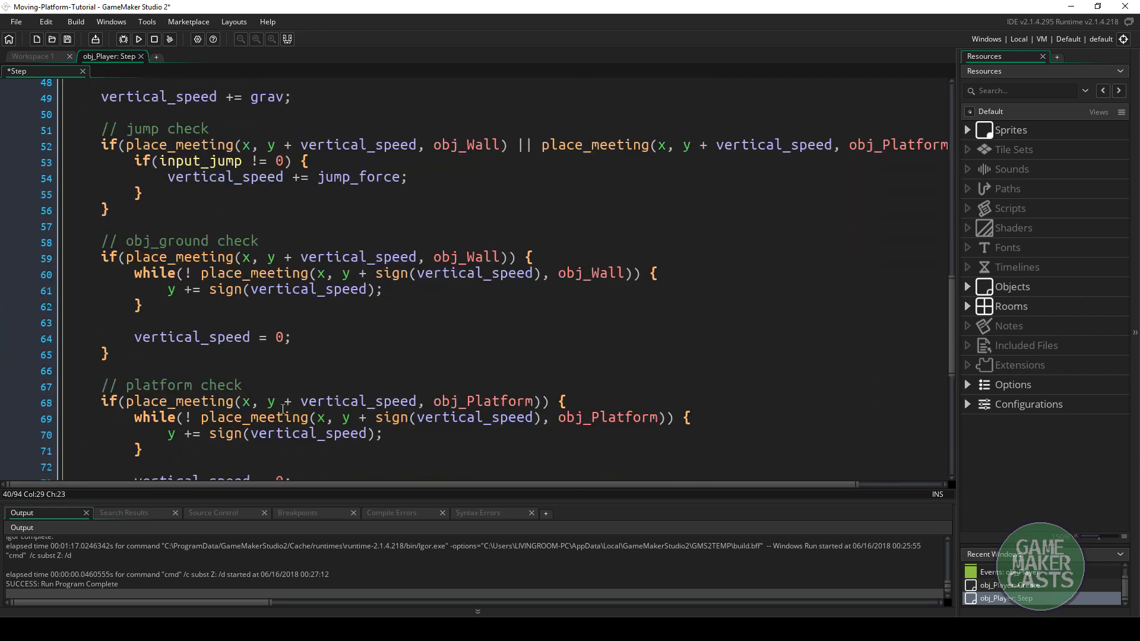
{"action": "scroll", "scroll_direction": "down", "scroll_amount": 3}
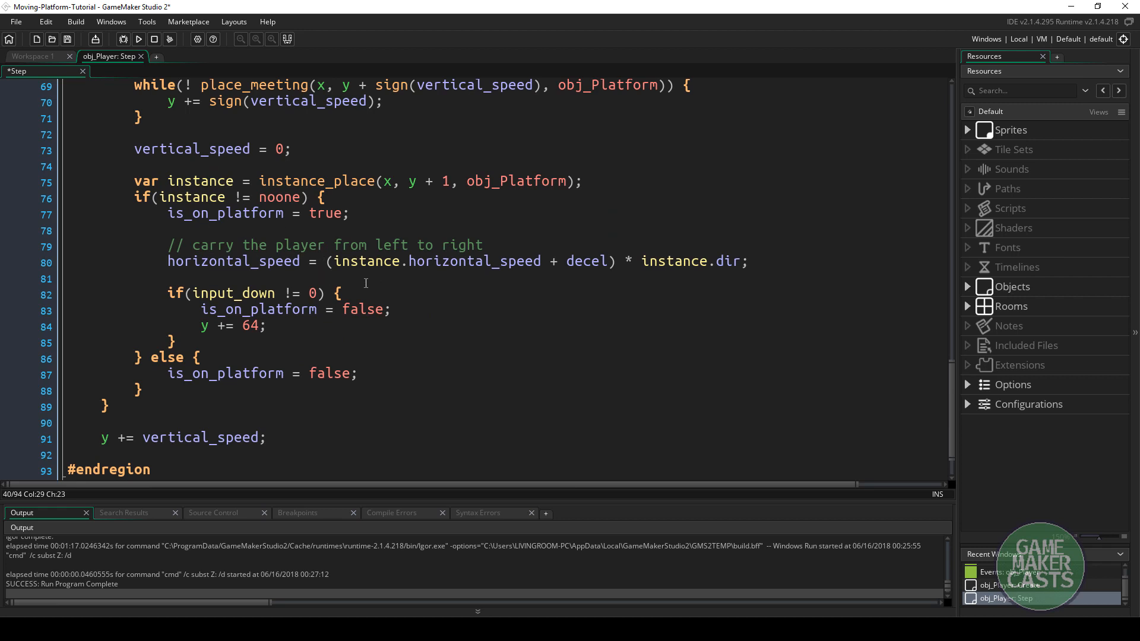
{"action": "left_click", "coordinate": [460, 245]}
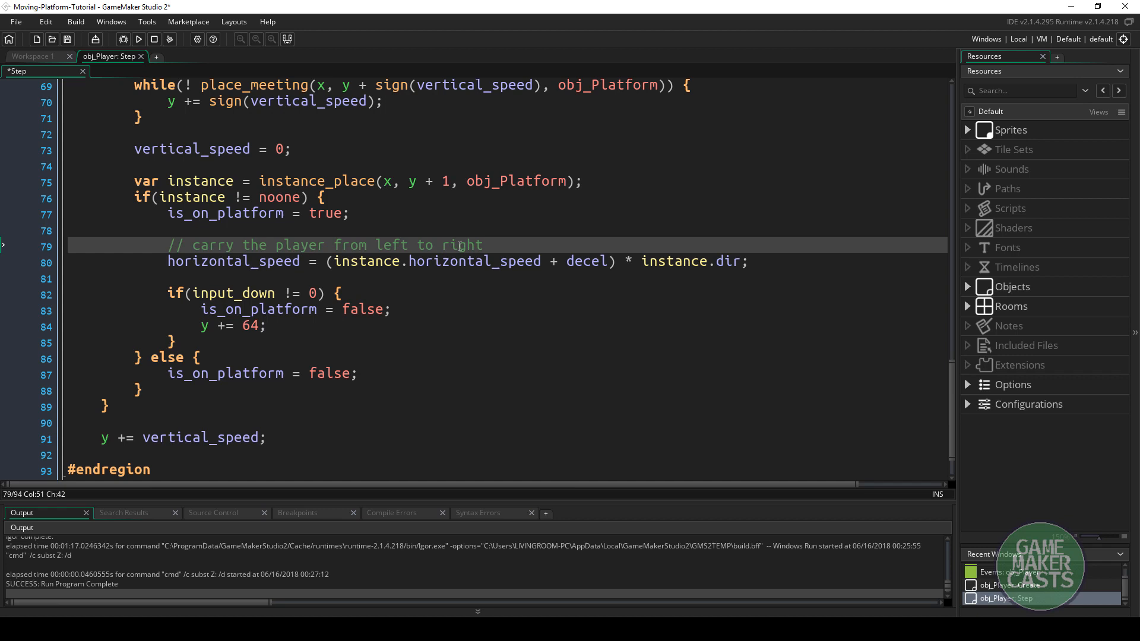
{"action": "type", "text": "if("}
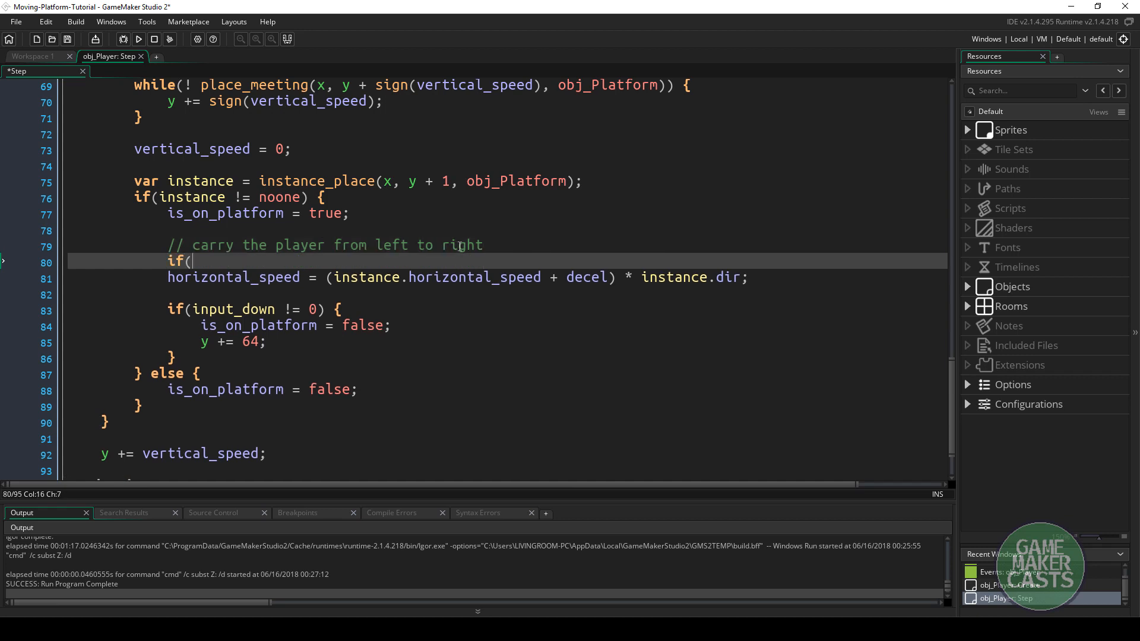
{"action": "type", "text": "input_h"}
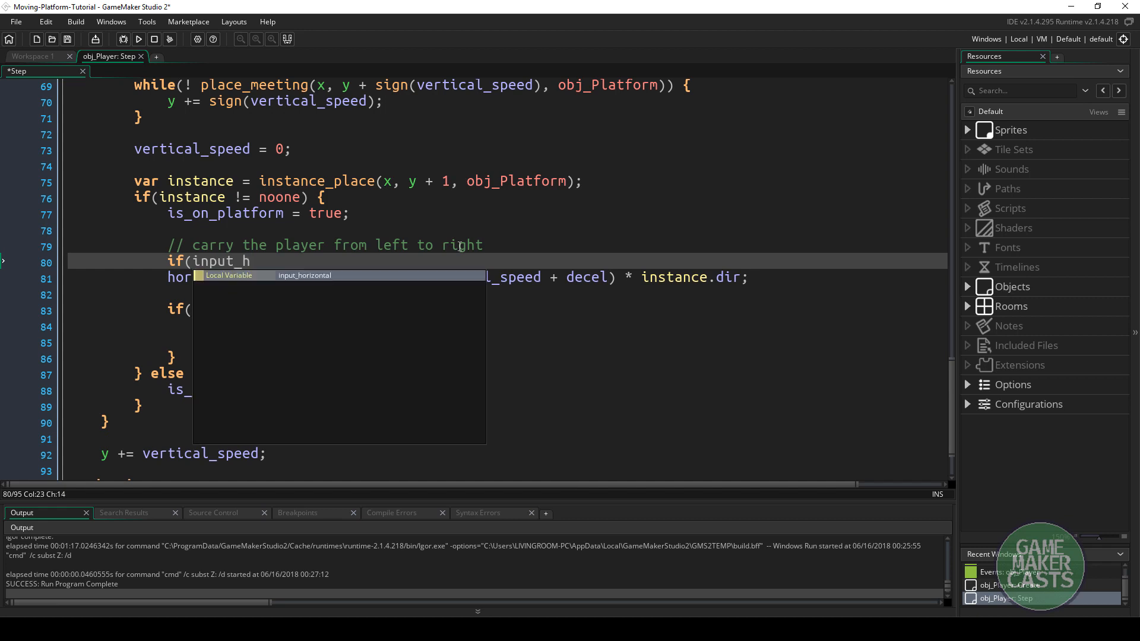
{"action": "type", "text": "orizontal == 0) {"}
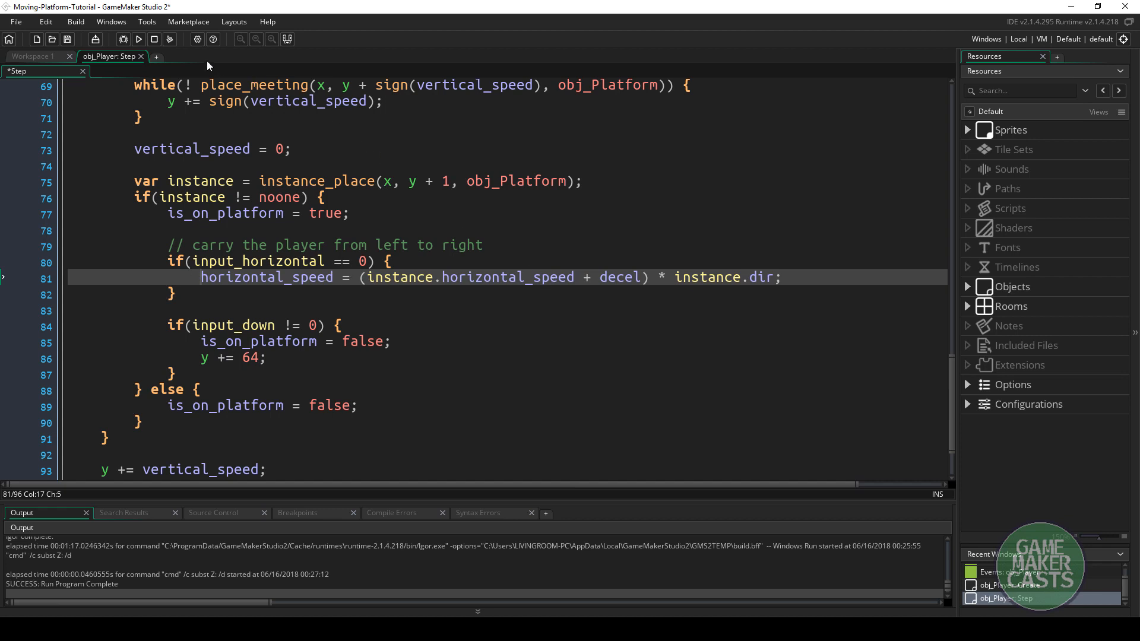
- Run the game (F5) and focus the launched moving-platform test window
{"action": "left_click", "coordinate": [138, 40]}
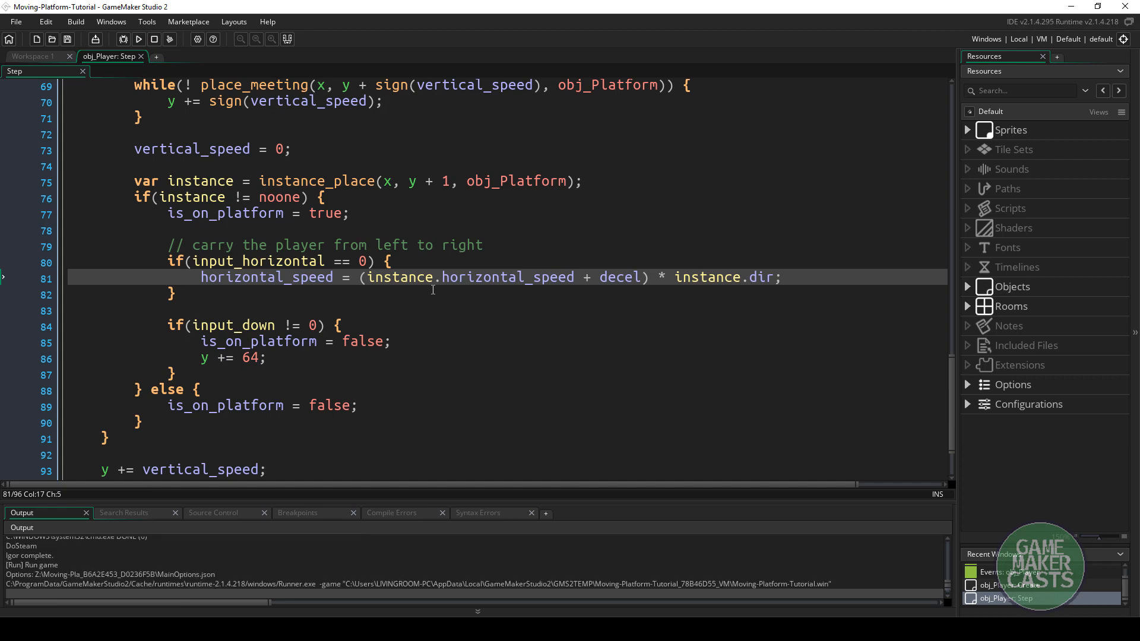
{"action": "left_click", "coordinate": [137, 39]}
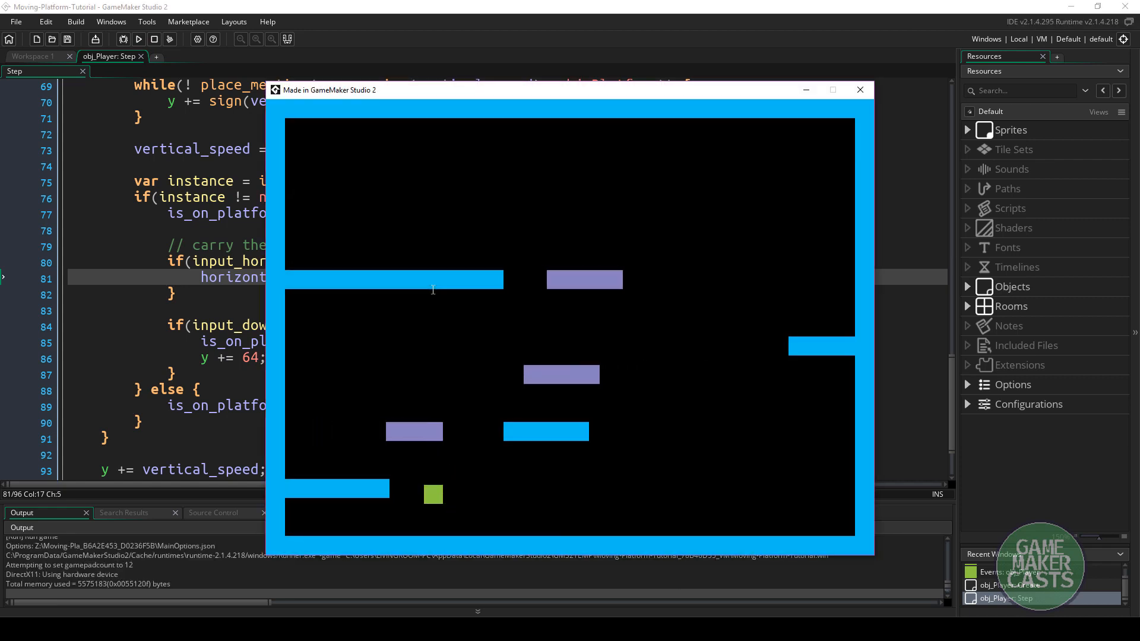